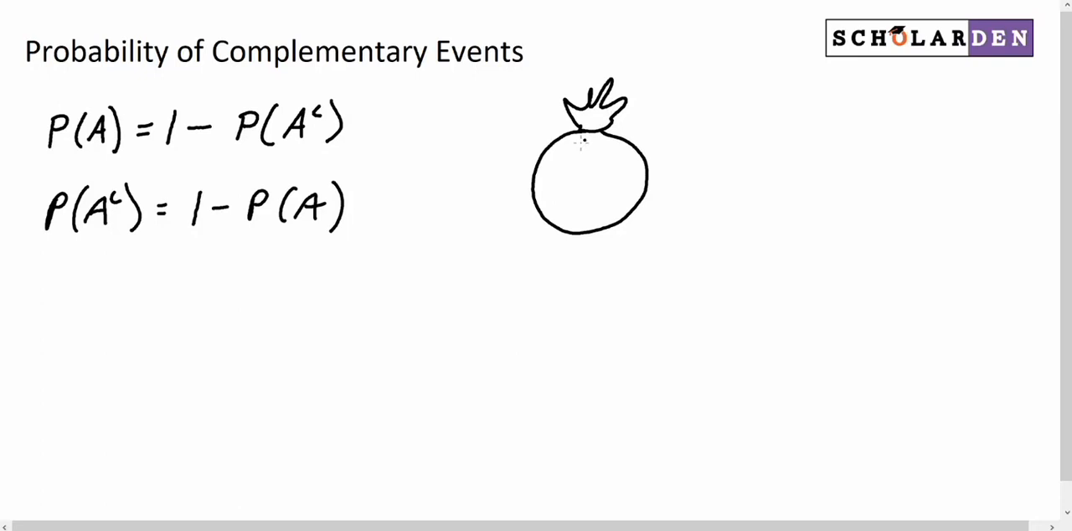
Handwrite the marble labels B, R and G inside the drawn bag
{"action": "left_click_drag", "start_coordinate": [553, 155], "coordinate": [578, 180]}
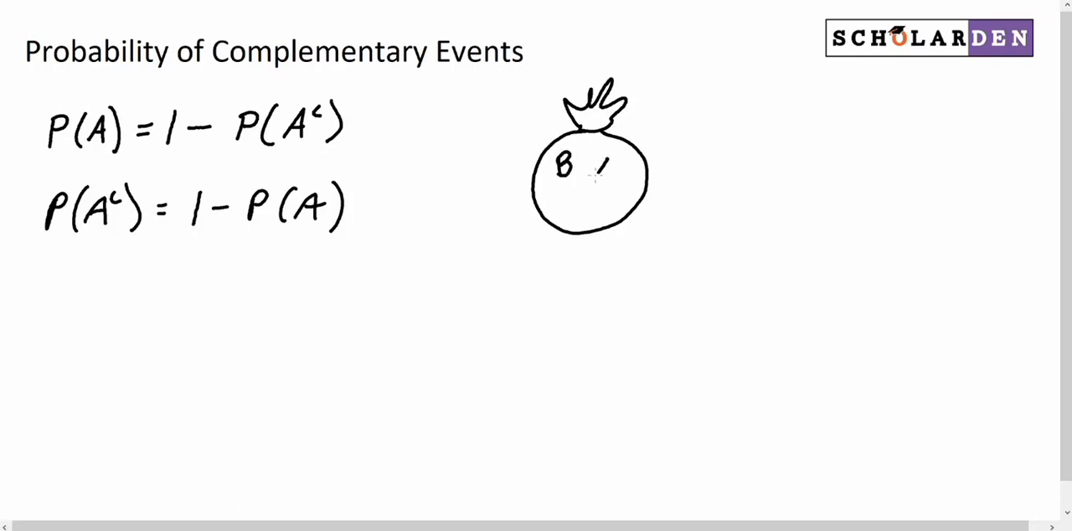
{"action": "type", "text": "R G"}
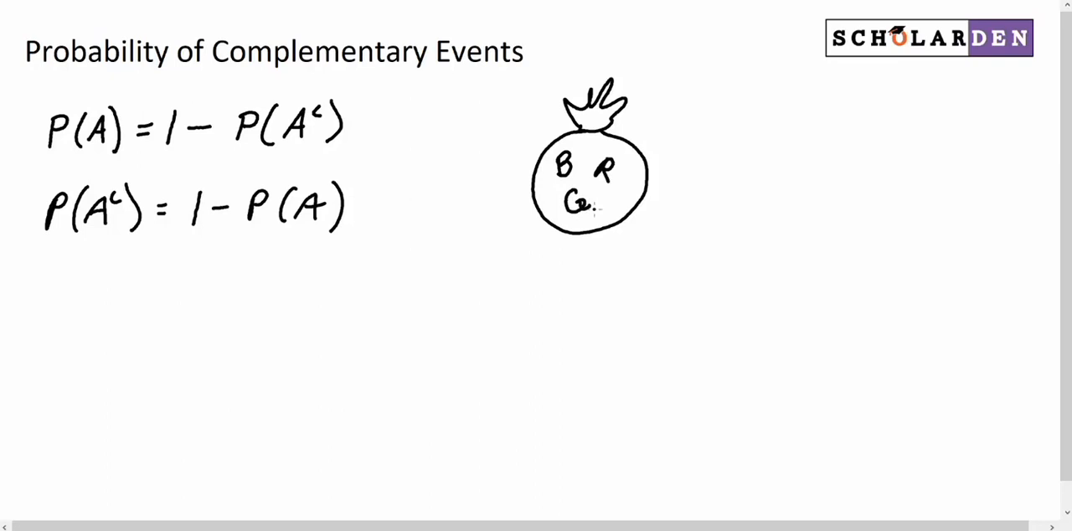
{"action": "mouse_move", "coordinate": [287, 324]}
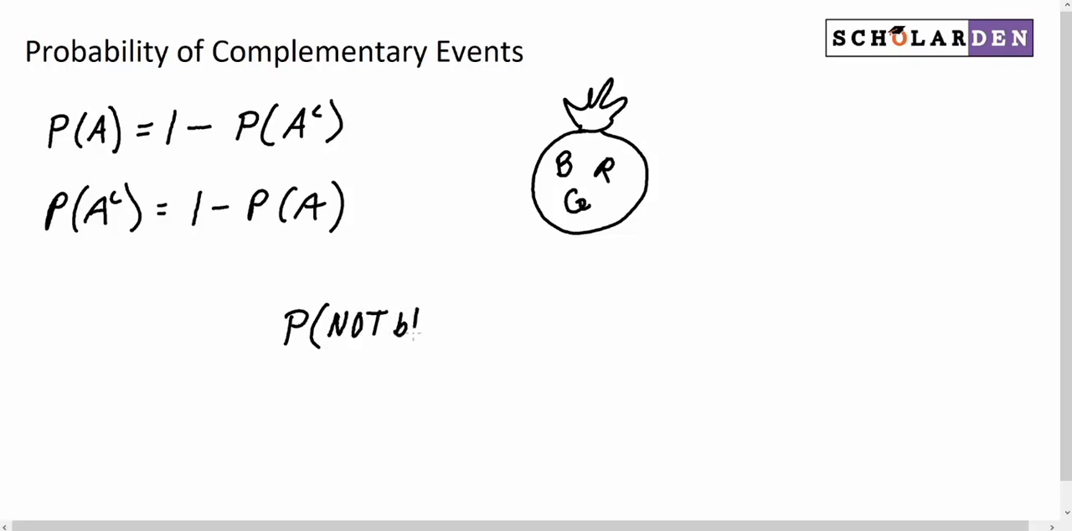
Write 'P(NOT blue)' by hand beneath the formulas and the marble bag
{"action": "type", "text": "blue)"}
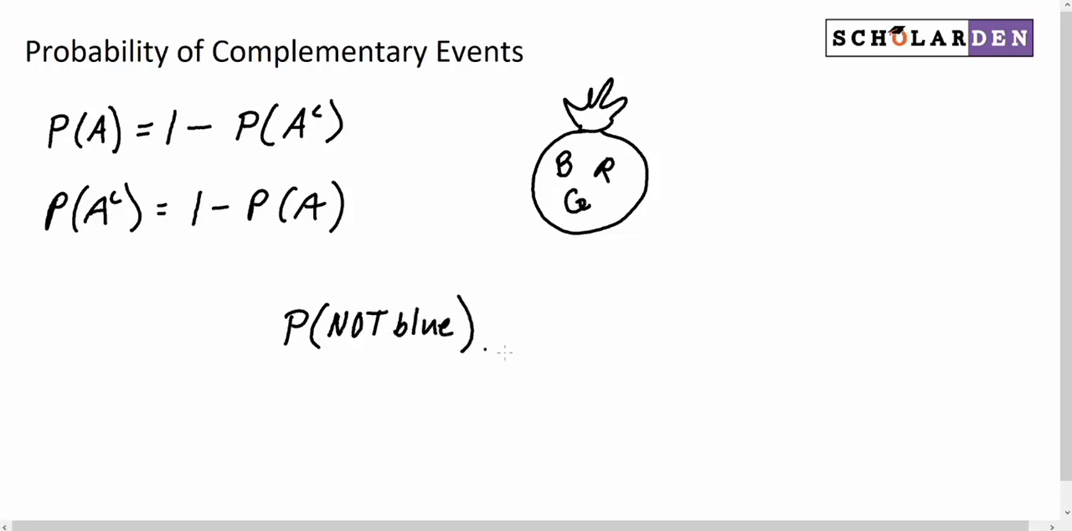